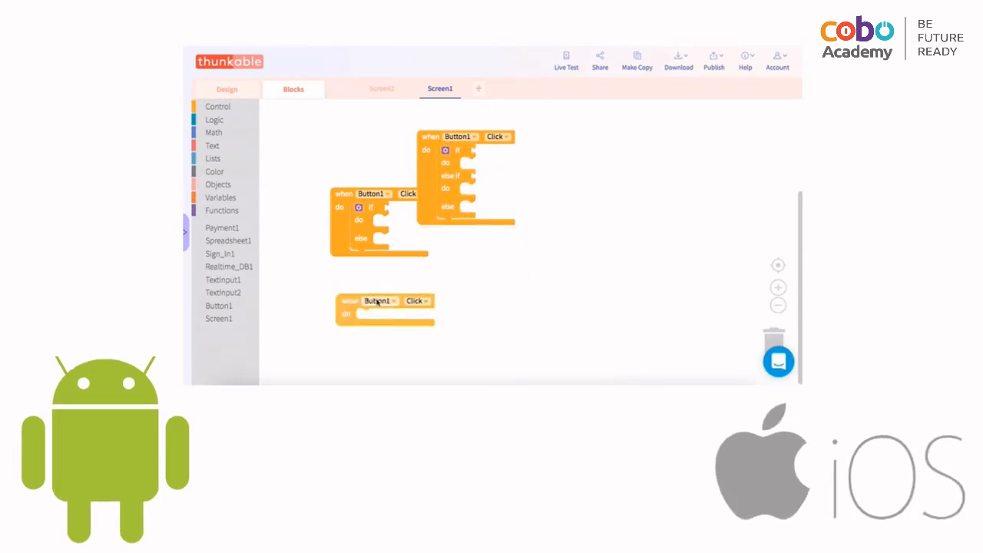
Open the Logic drawer to show comparison, and/or/not, true/false and null blocks
{"action": "left_click", "coordinate": [215, 120]}
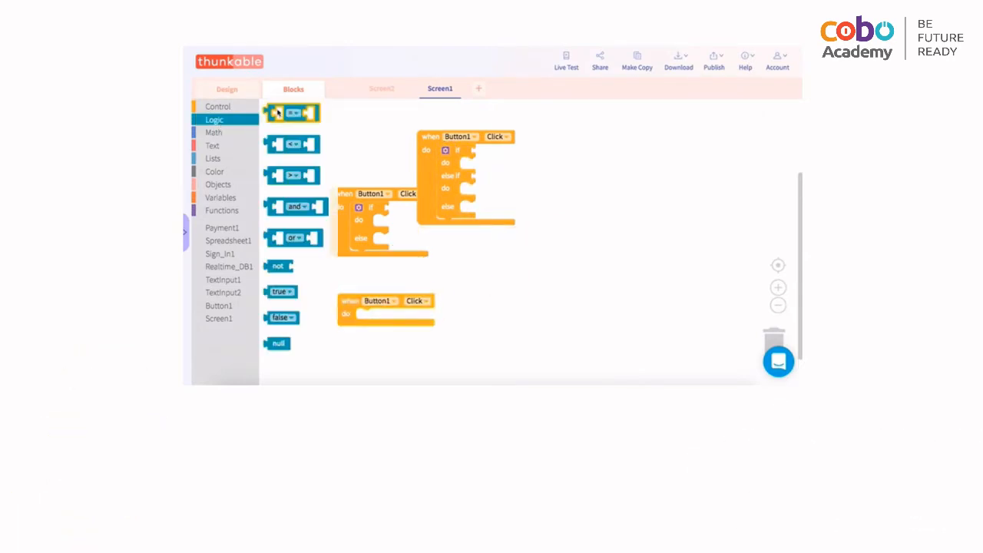